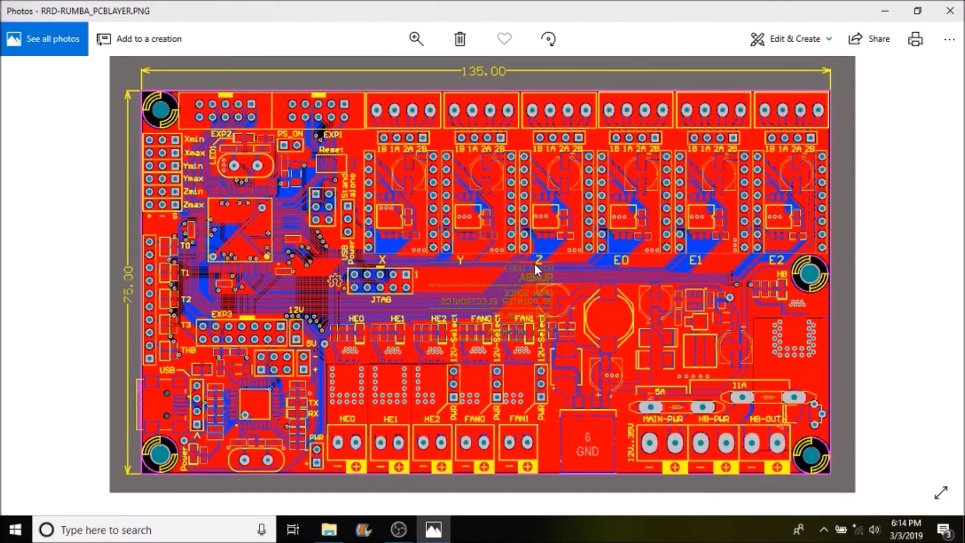
{"action": "mouse_move", "coordinate": [298, 166]}
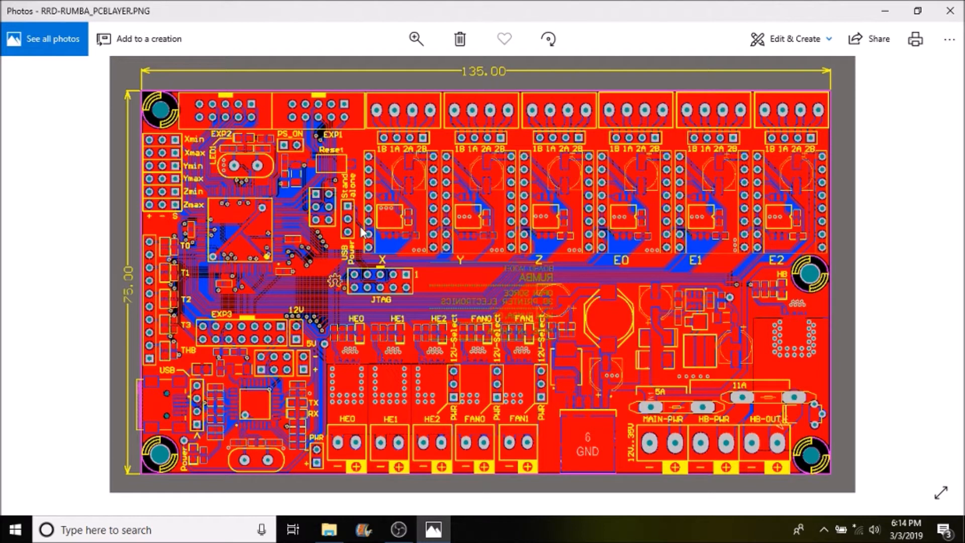
{"action": "mouse_move", "coordinate": [414, 260]}
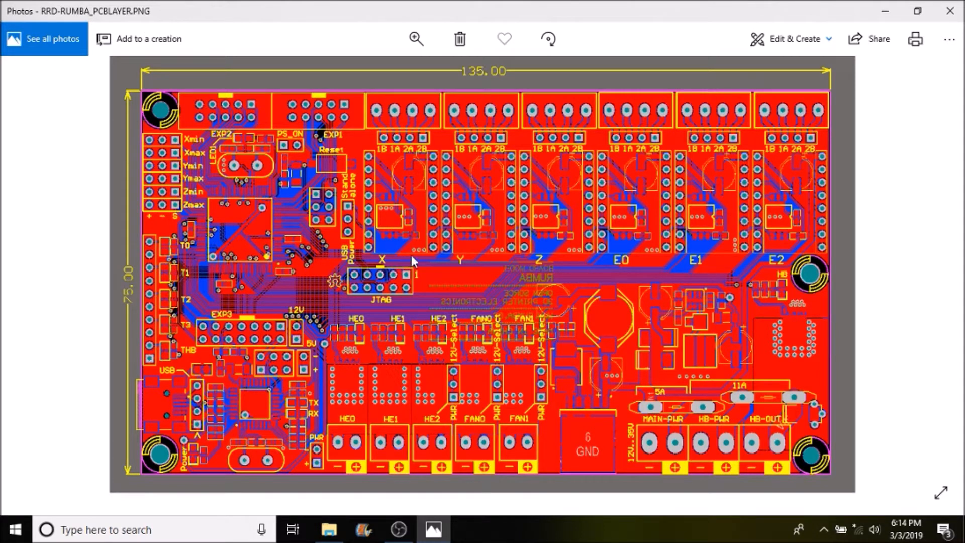
{"action": "mouse_move", "coordinate": [431, 253]}
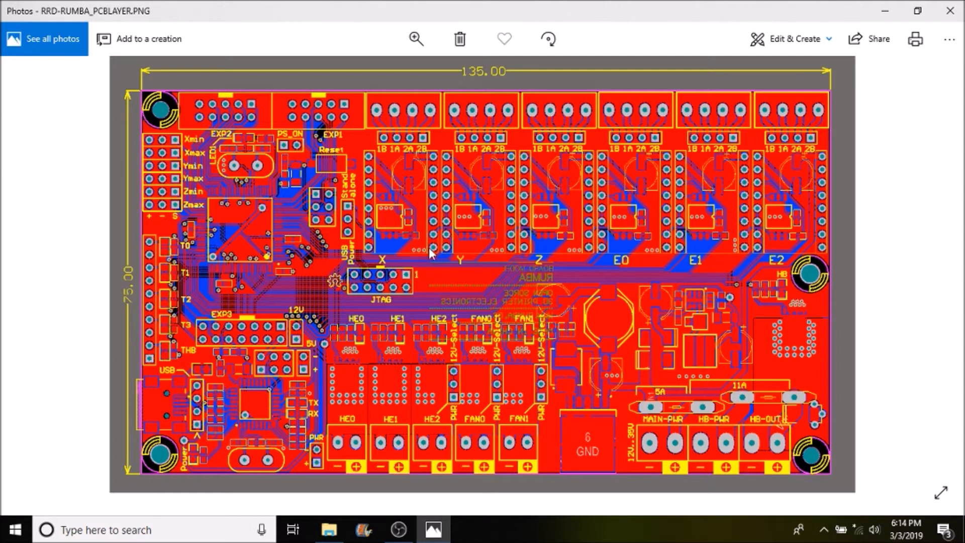
{"action": "mouse_move", "coordinate": [394, 261]}
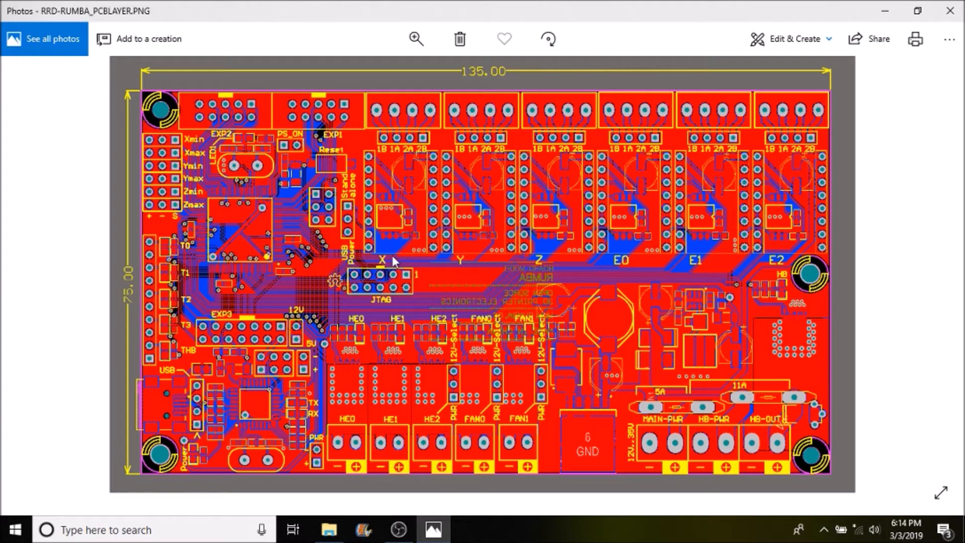
{"action": "mouse_move", "coordinate": [415, 39]}
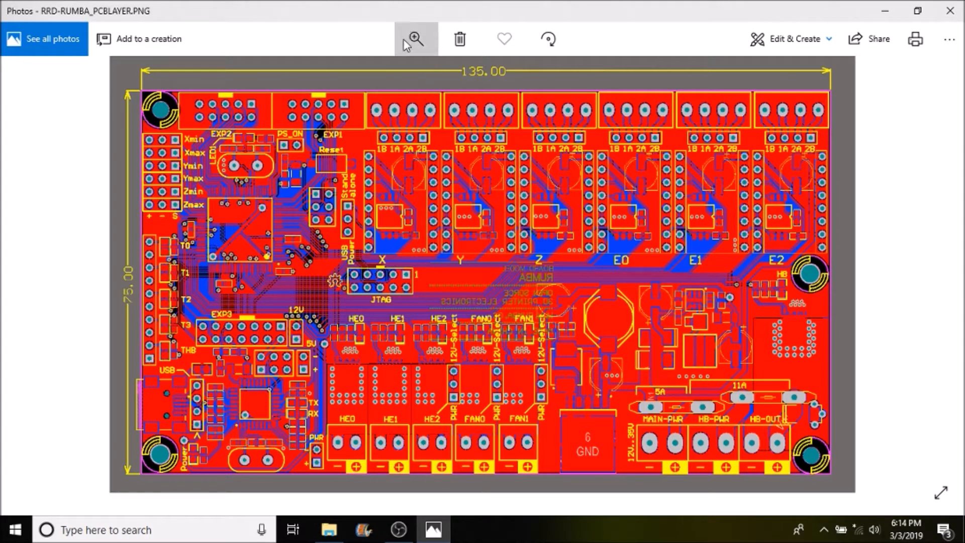
- Zoom into the RUMBA board photo to inspect the X, Y and Z driver sockets
{"action": "left_click", "coordinate": [416, 38]}
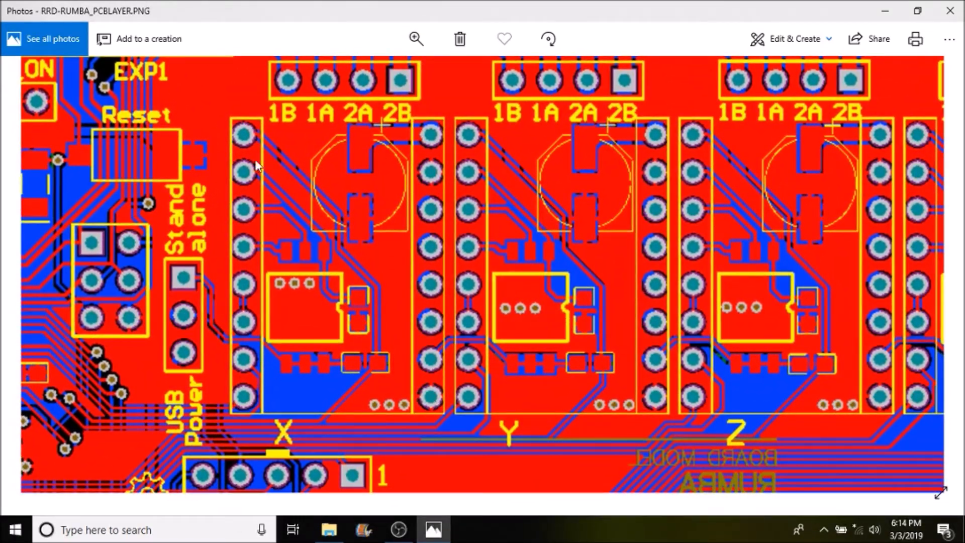
{"action": "mouse_move", "coordinate": [431, 382]}
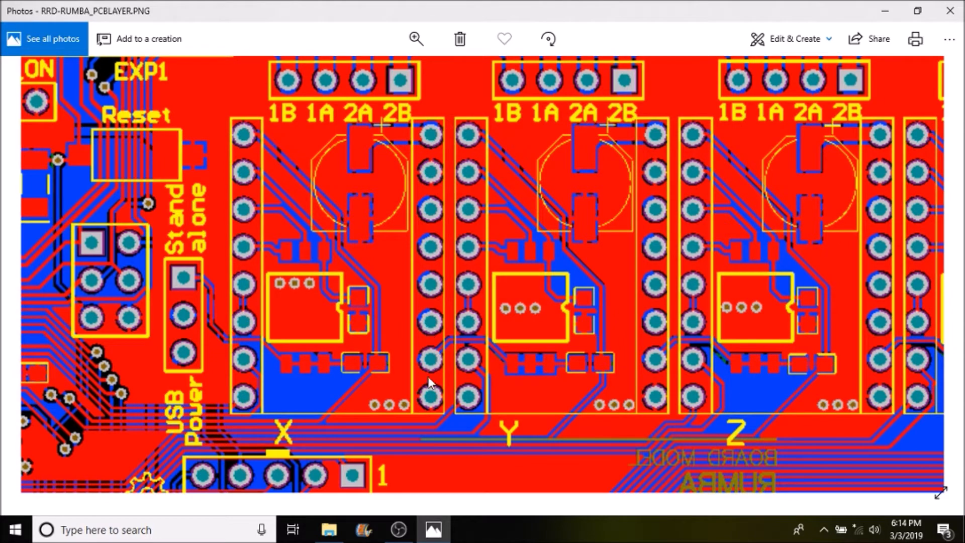
{"action": "mouse_move", "coordinate": [431, 394]}
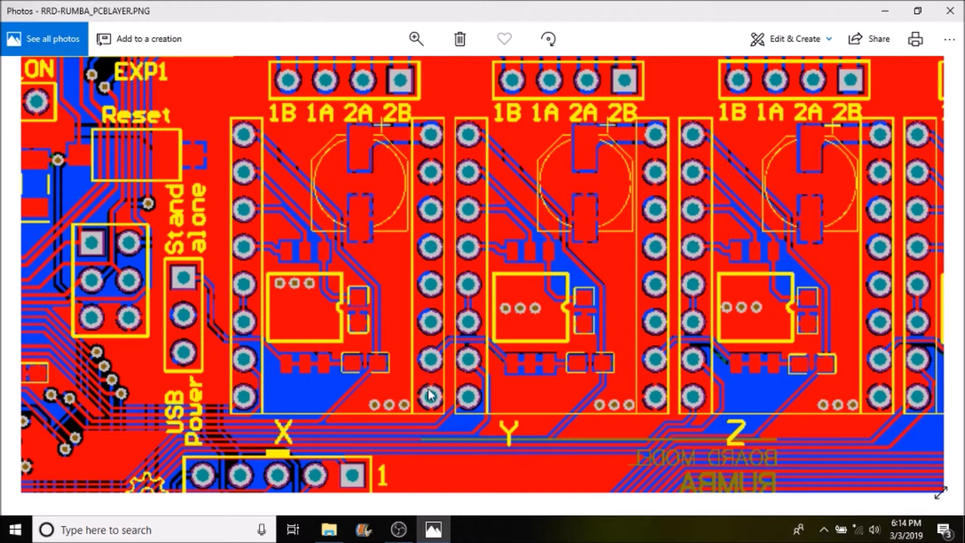
{"action": "mouse_move", "coordinate": [422, 397]}
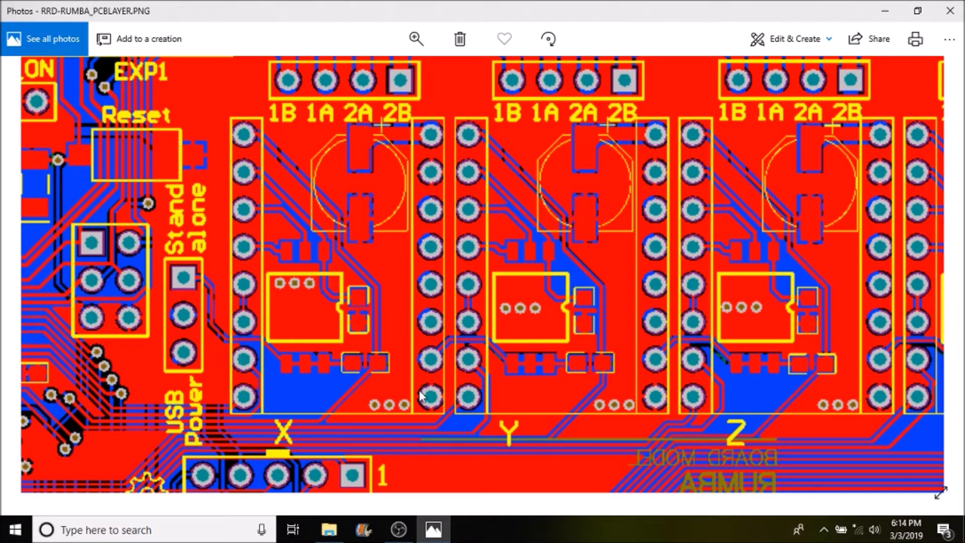
{"action": "mouse_move", "coordinate": [433, 385]}
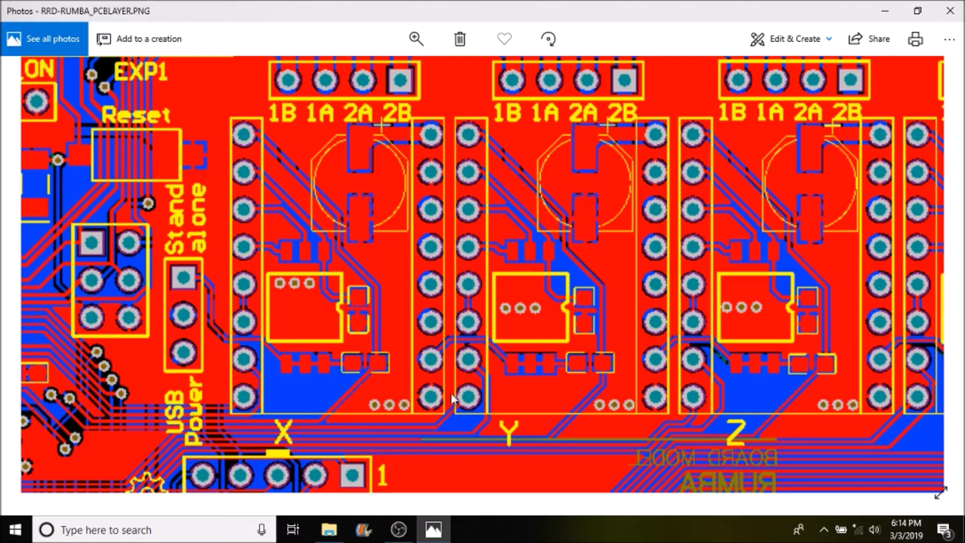
{"action": "mouse_move", "coordinate": [430, 404]}
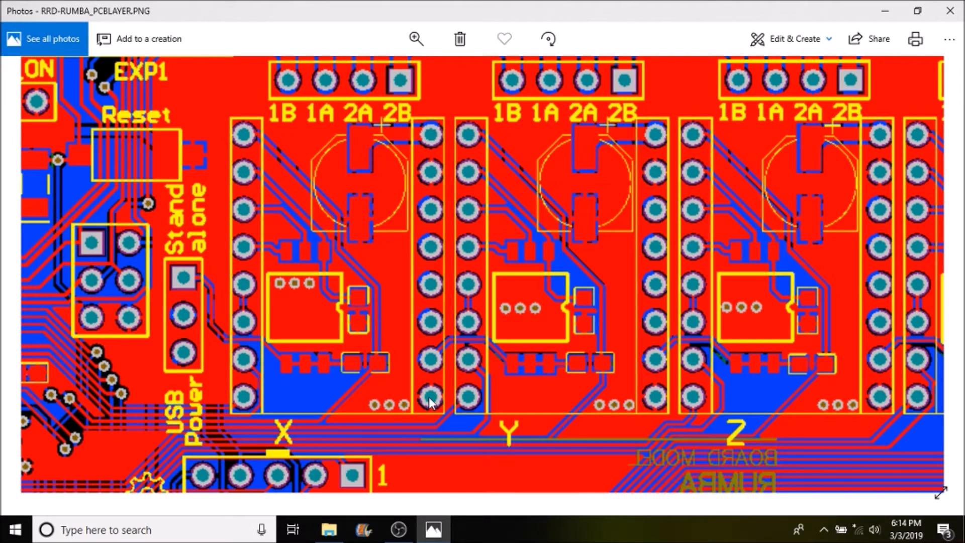
{"action": "mouse_move", "coordinate": [449, 161]}
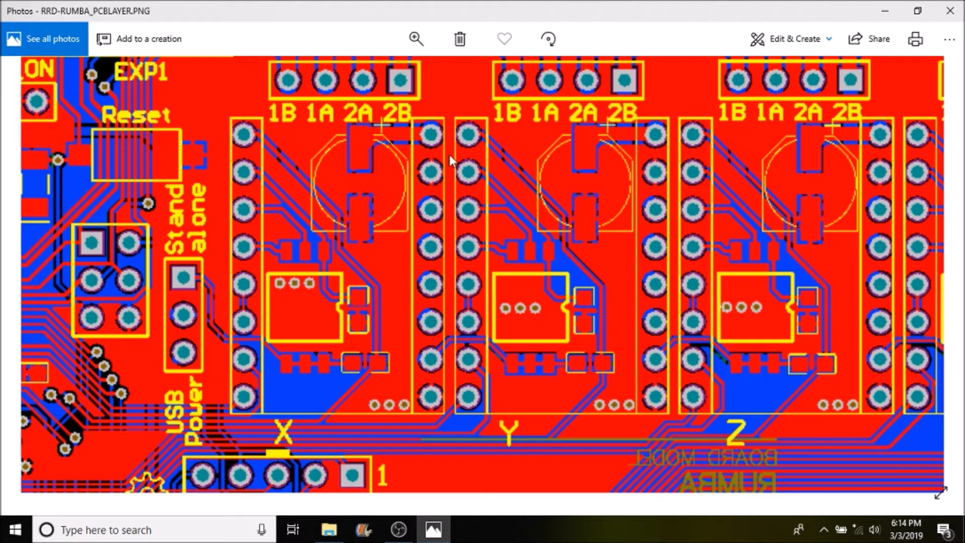
{"action": "mouse_move", "coordinate": [443, 173]}
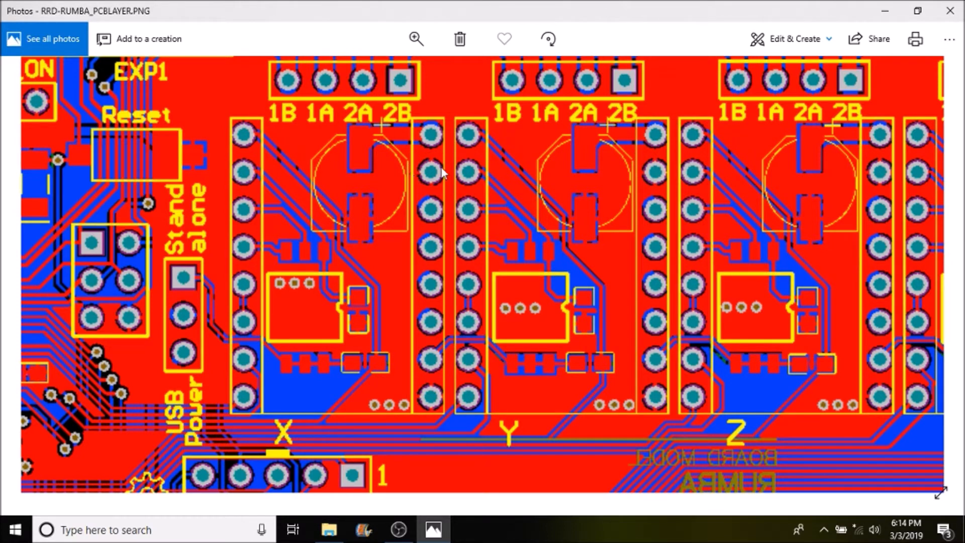
{"action": "mouse_move", "coordinate": [433, 166]}
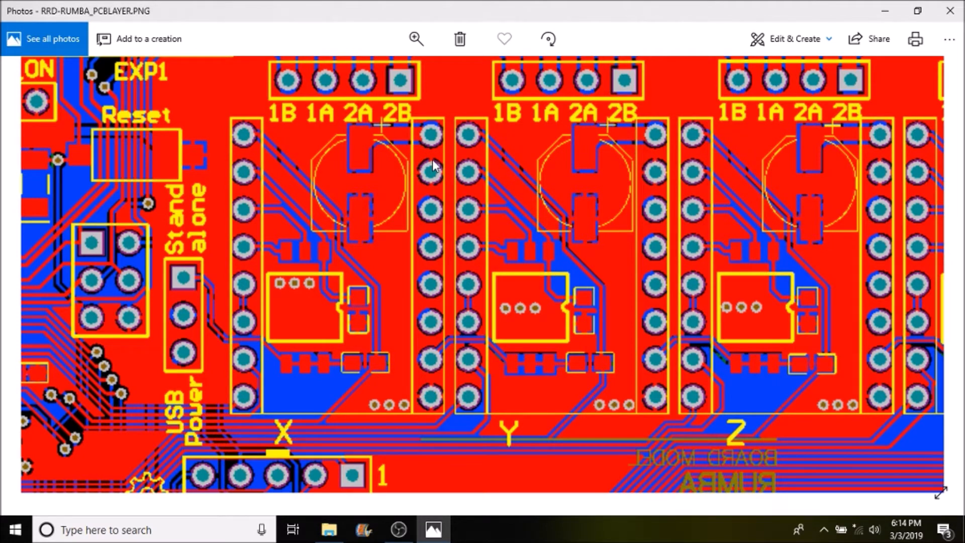
{"action": "mouse_move", "coordinate": [429, 168]}
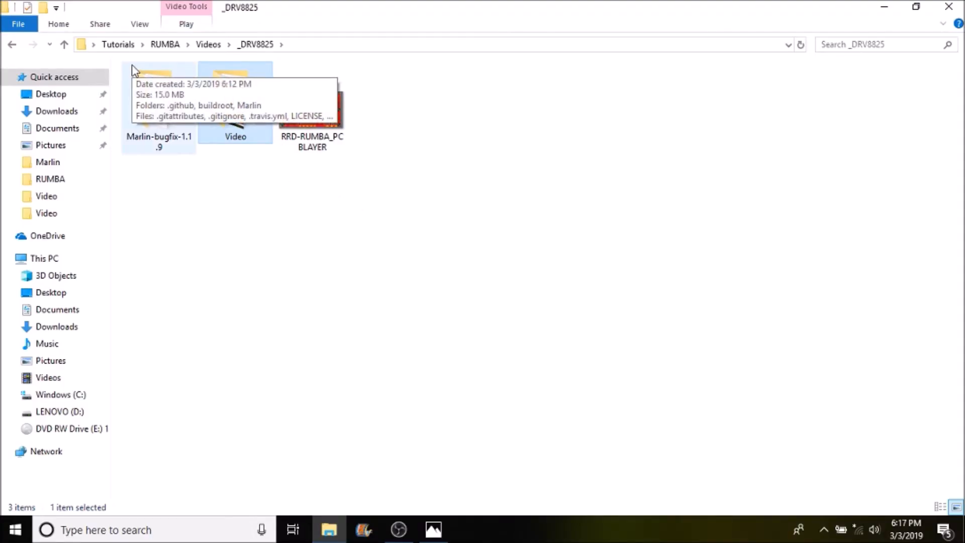
{"action": "mouse_move", "coordinate": [160, 145]}
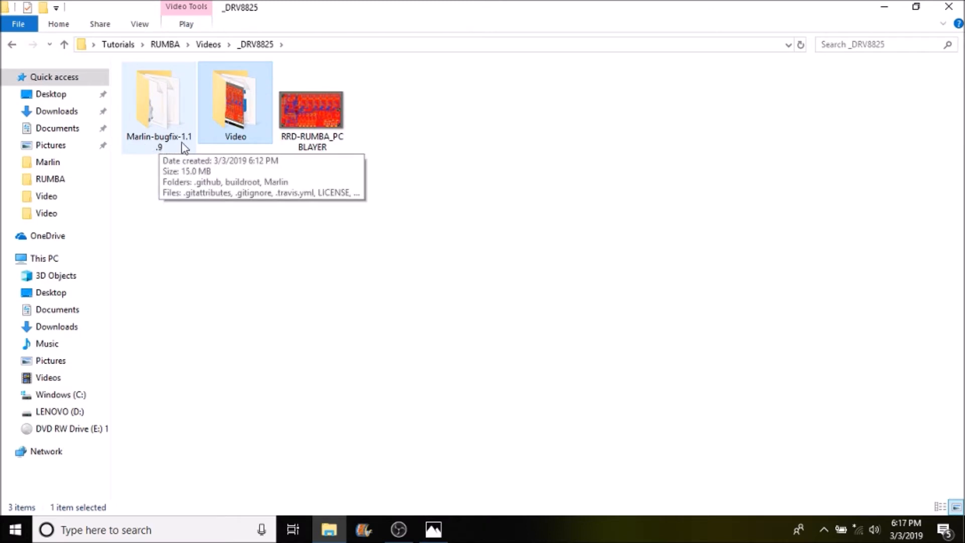
- Open boards.h from the Marlin-bugfix-1.1.9\Marlin folder in Notepad++
{"action": "double_click", "coordinate": [158, 101]}
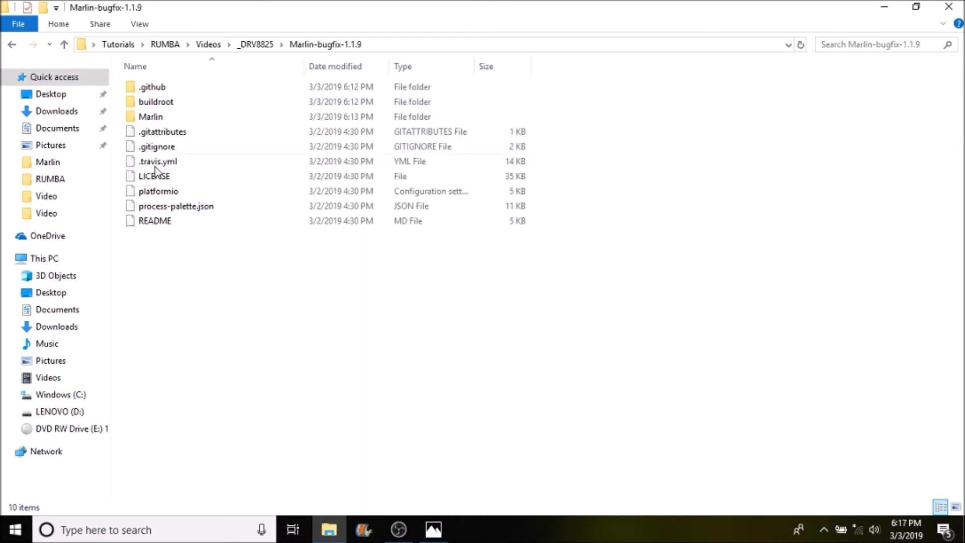
{"action": "left_click", "coordinate": [150, 116]}
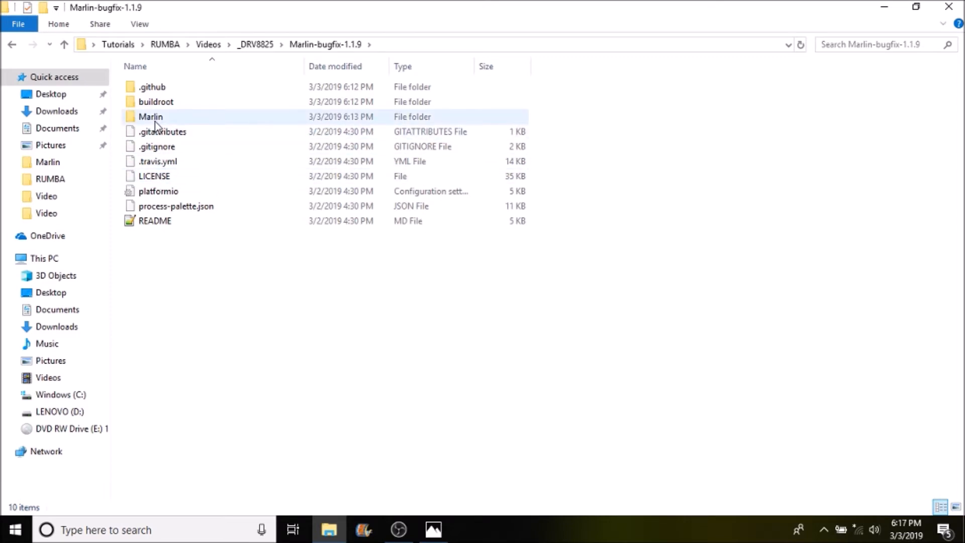
{"action": "double_click", "coordinate": [150, 117]}
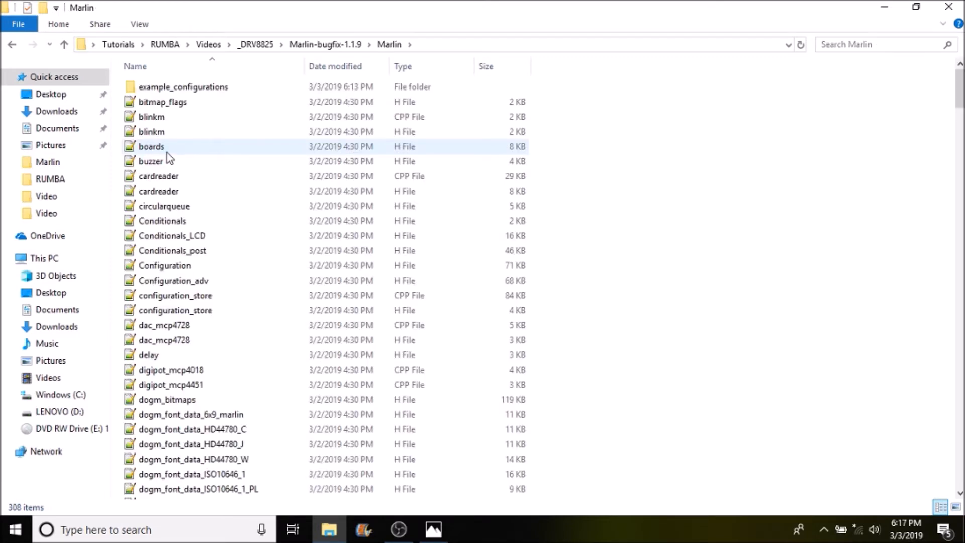
{"action": "left_click", "coordinate": [150, 146]}
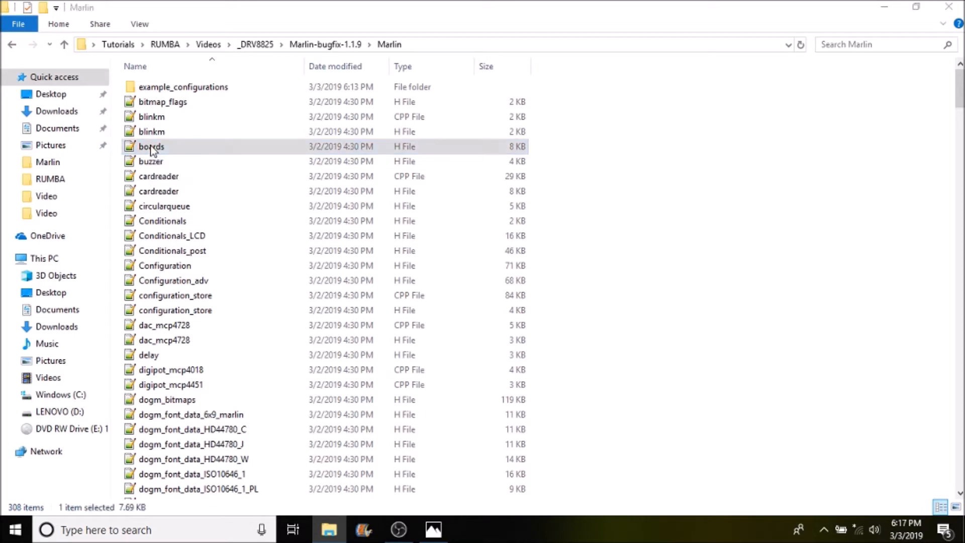
{"action": "double_click", "coordinate": [151, 145]}
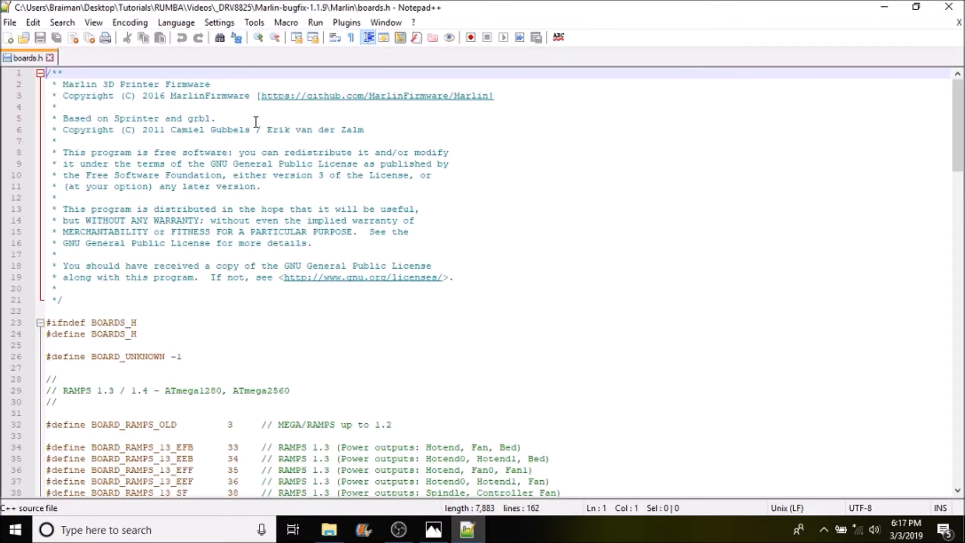
{"action": "mouse_move", "coordinate": [162, 328]}
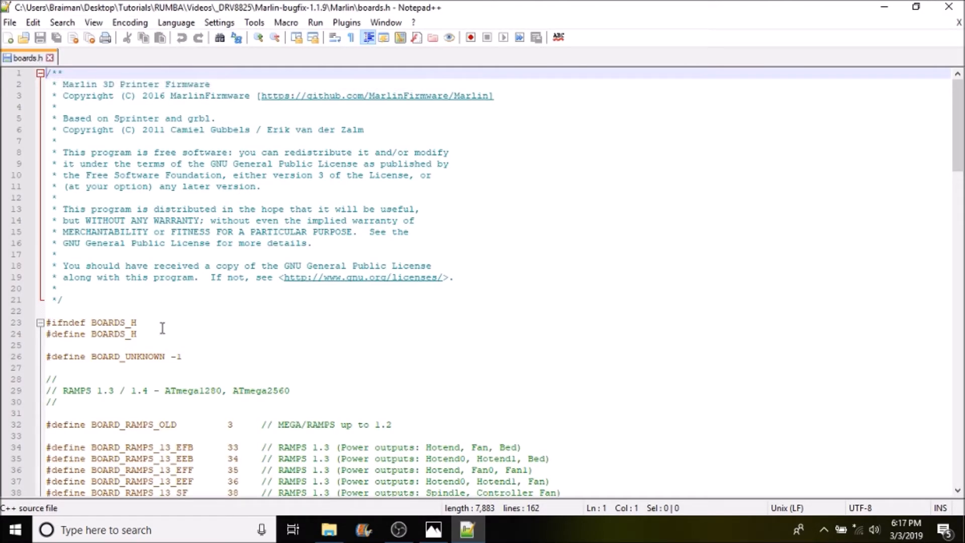
- Find the BOARD_RUMBA definition (board 80) in boards.h and copy its name
{"action": "left_click", "coordinate": [136, 323]}
{"action": "type", "text": "rumb"}
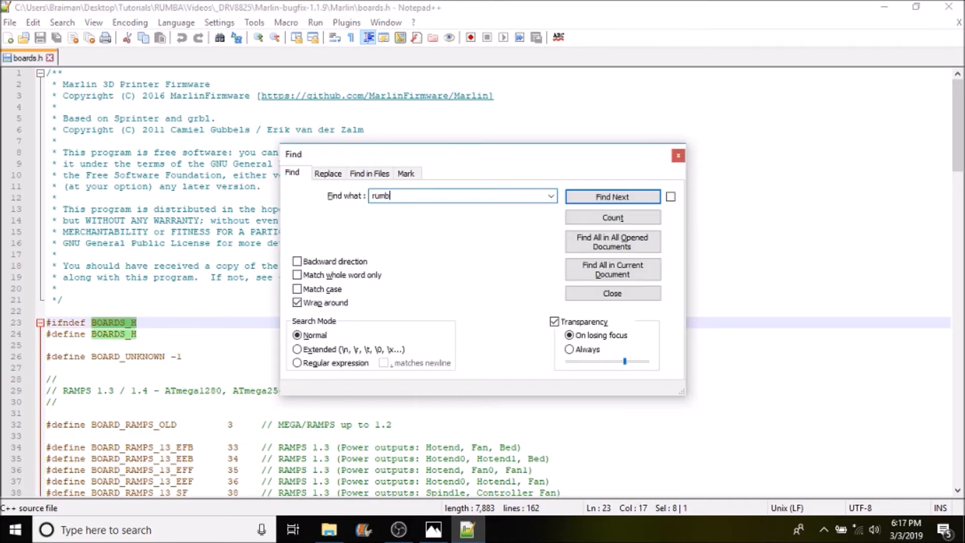
{"action": "left_click", "coordinate": [611, 197]}
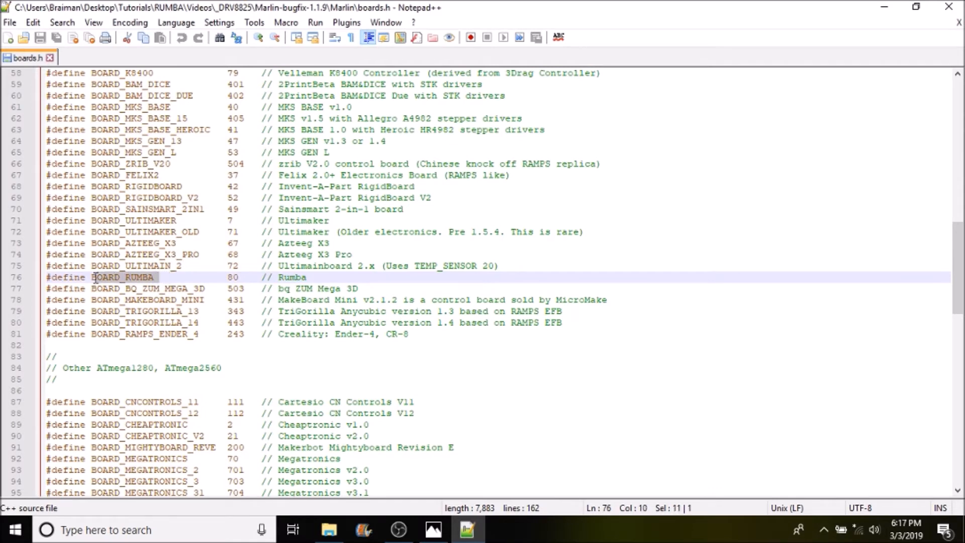
{"action": "right_click", "coordinate": [108, 277]}
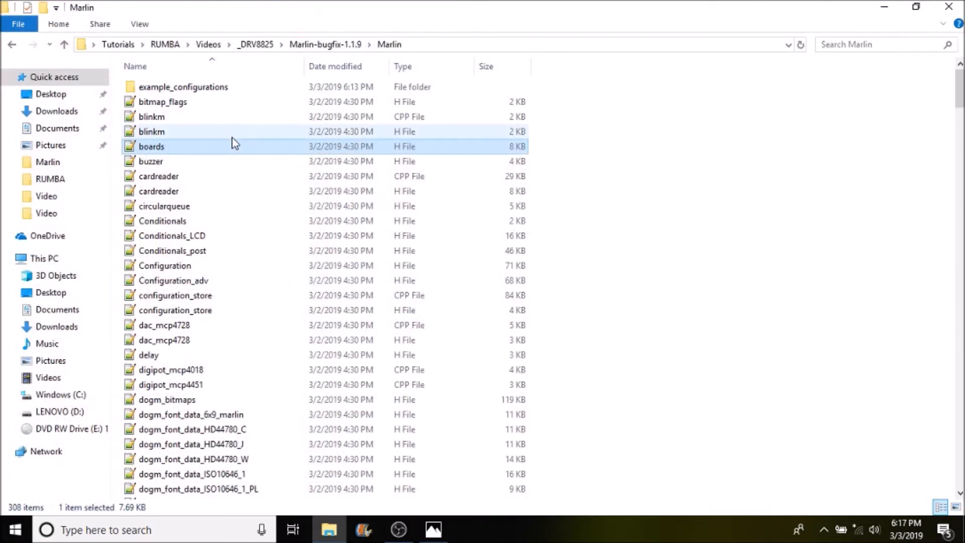
- Launch the Marlin Arduino sketch from Marlin-bugfix-1.1.9\Marlin in Arduino IDE
{"action": "scroll", "scroll_direction": "down", "scroll_amount": 3}
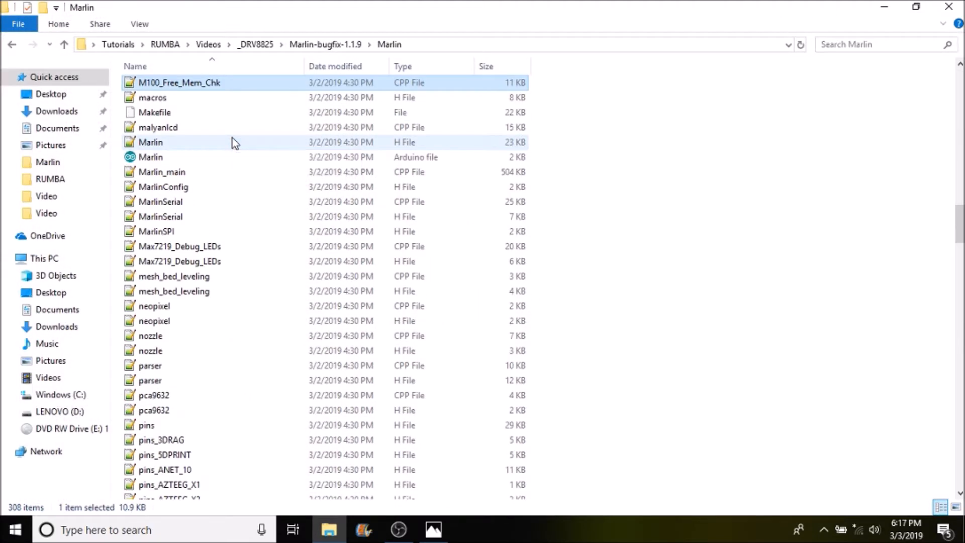
{"action": "mouse_move", "coordinate": [151, 157]}
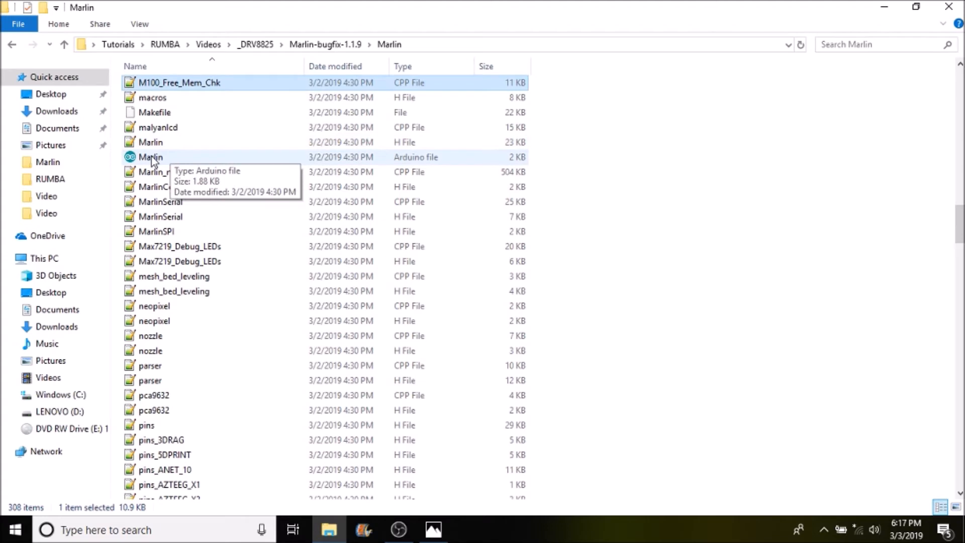
{"action": "left_click", "coordinate": [150, 157]}
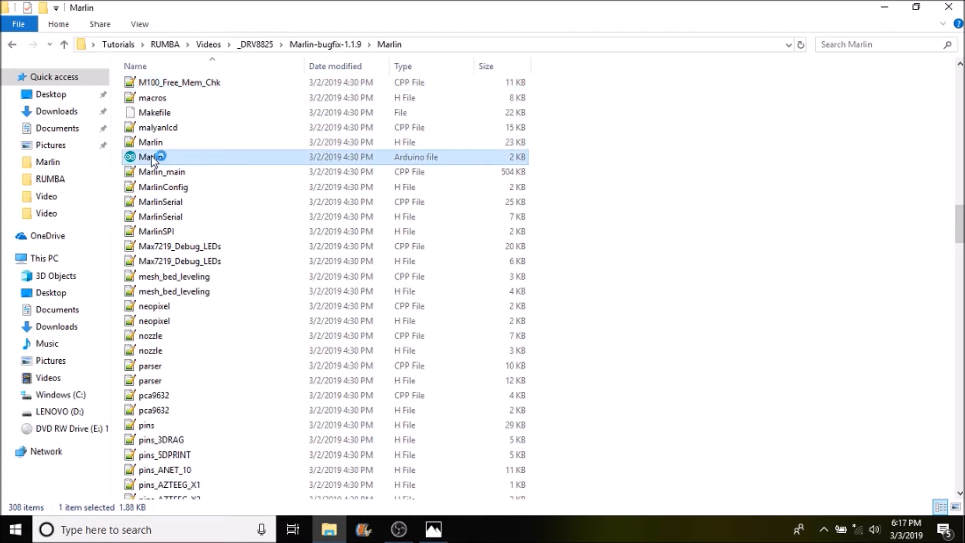
{"action": "double_click", "coordinate": [151, 157]}
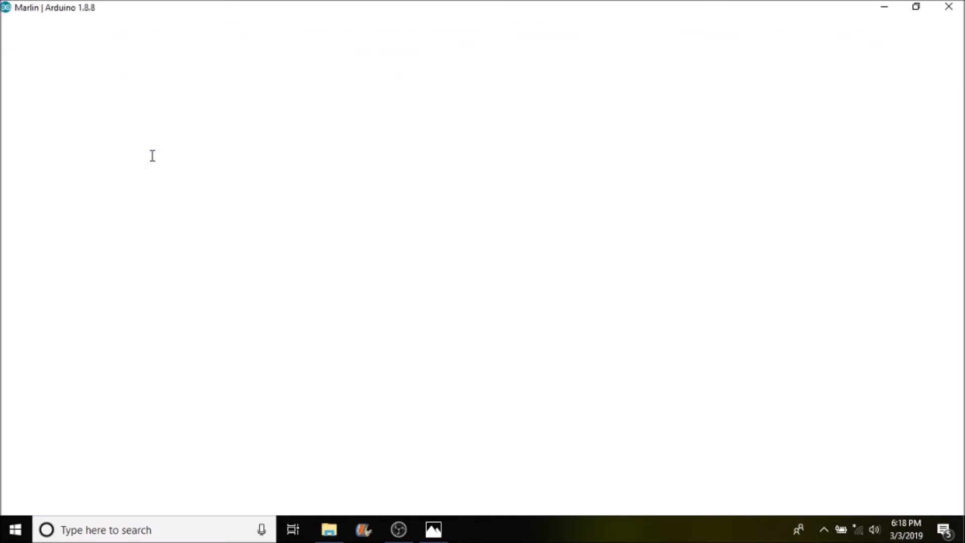
- In Configuration.h, find the MOTHERBOARD define and replace BOARD_RAMPS_14_EFB with BOARD_RUMBA
{"action": "left_click", "coordinate": [468, 529]}
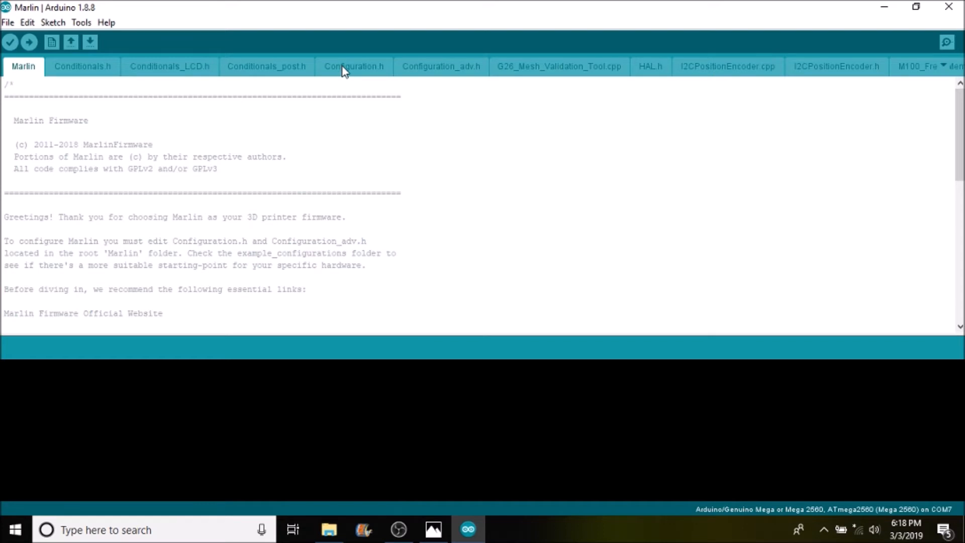
{"action": "left_click", "coordinate": [354, 65]}
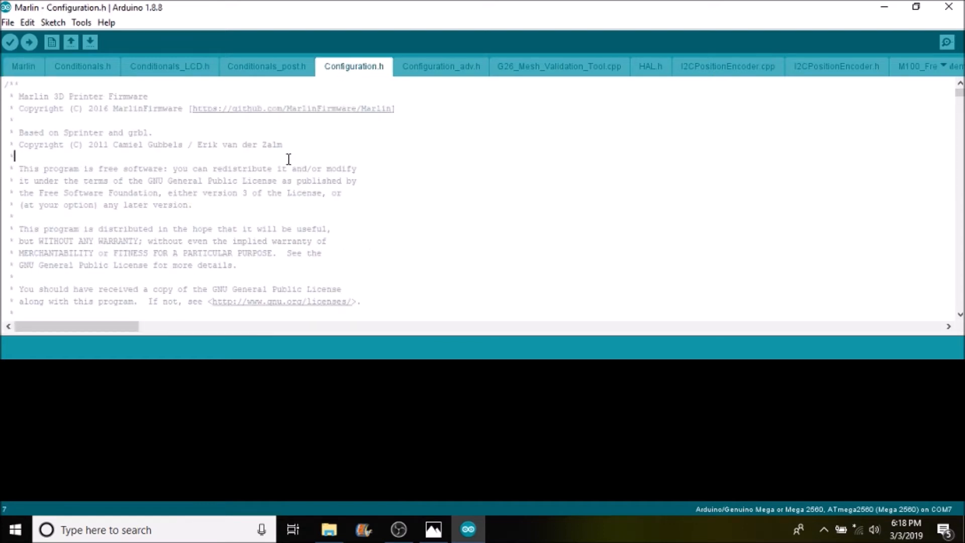
{"action": "key", "text": "ctrl+f"}
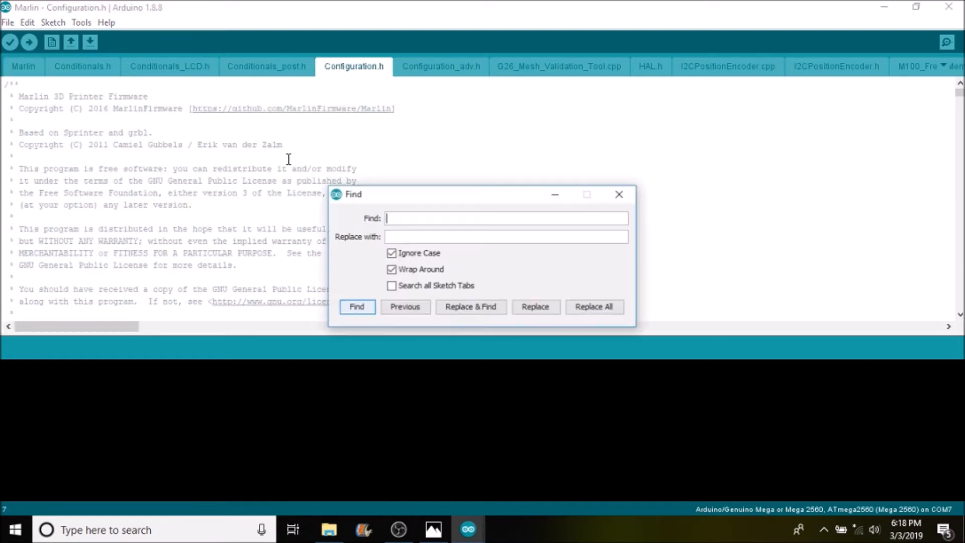
{"action": "type", "text": "motherb"}
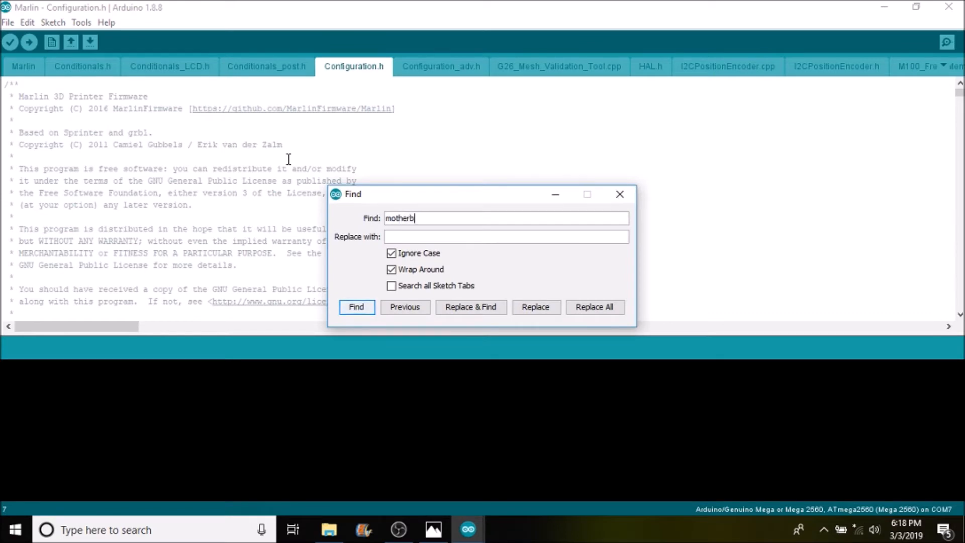
{"action": "left_click", "coordinate": [356, 306]}
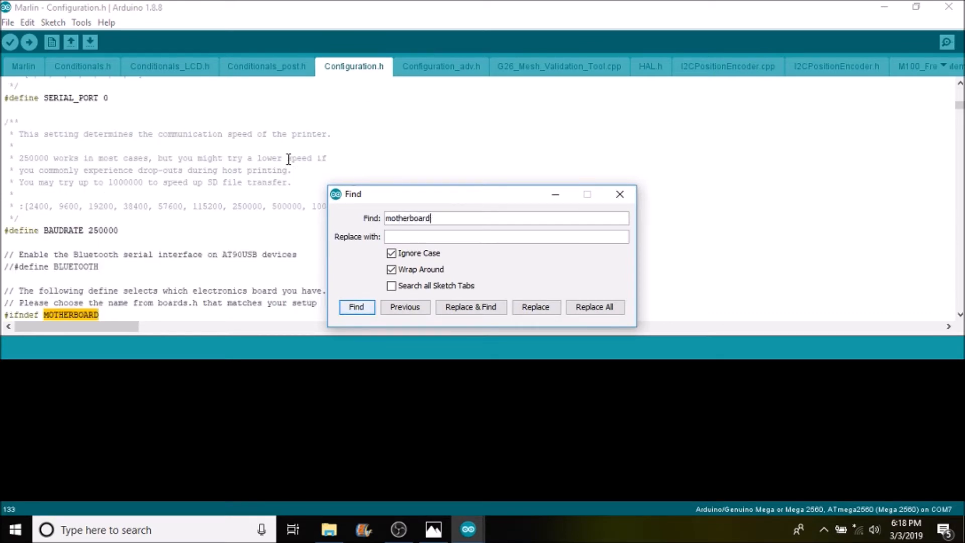
{"action": "left_click", "coordinate": [356, 306]}
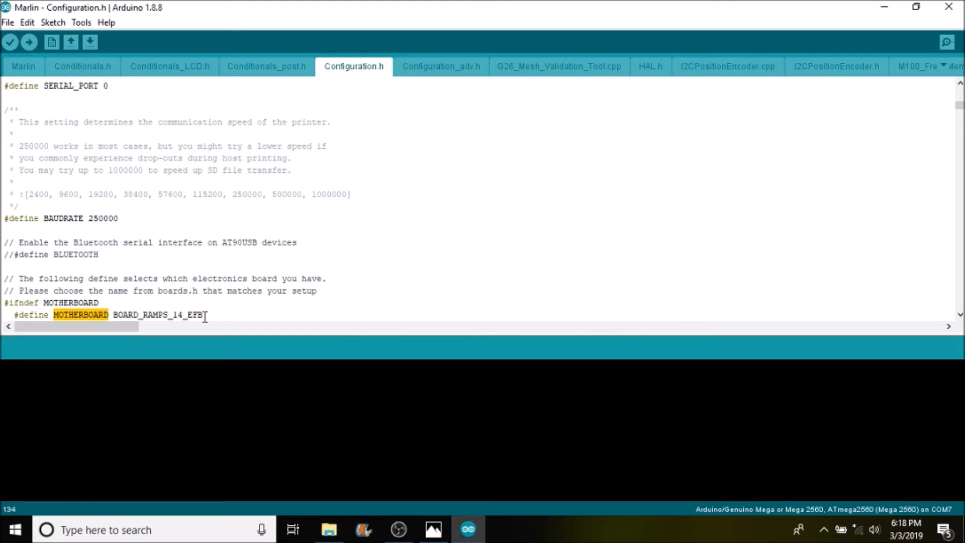
{"action": "double_click", "coordinate": [157, 315]}
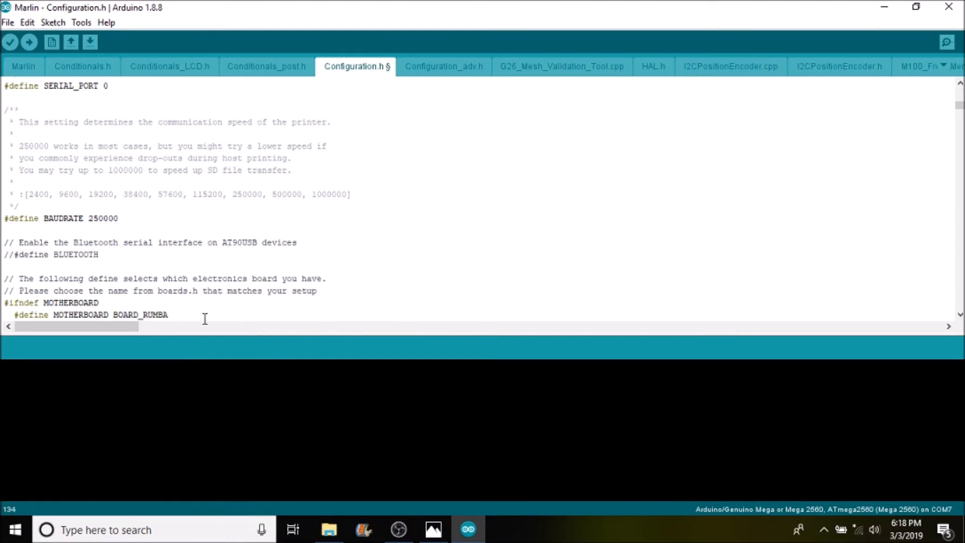
{"action": "scroll", "scroll_direction": "down", "scroll_amount": 3}
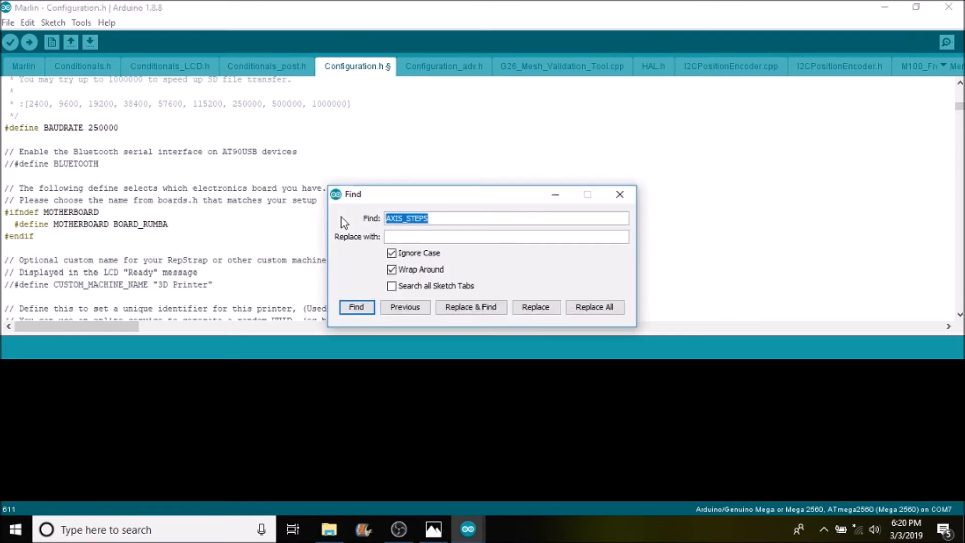
- Find DEFAULT_AXIS_STEPS_PER_UNIT via an AXIS_STEPS search and enter 160 for the axis steps
{"action": "type", "text": "AXIS_STEPS"}
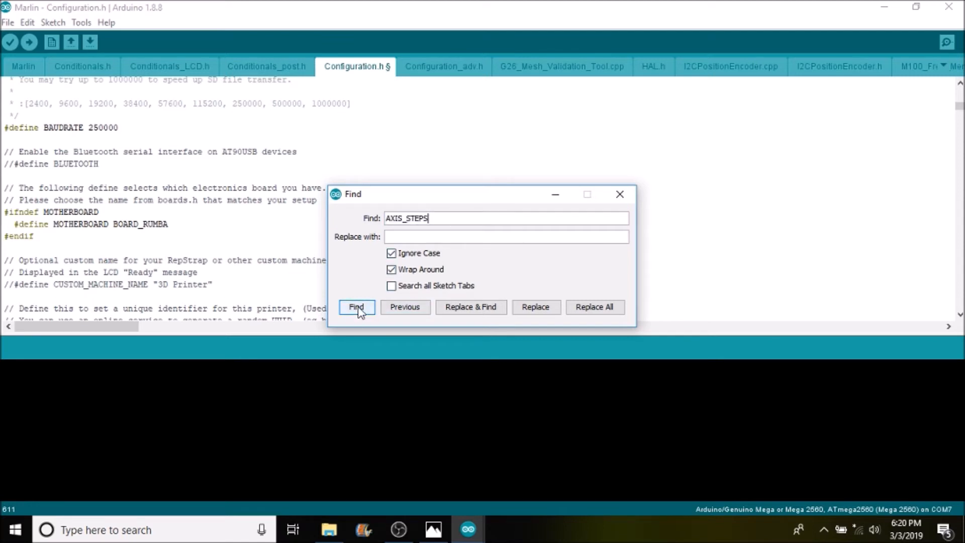
{"action": "left_click", "coordinate": [356, 307]}
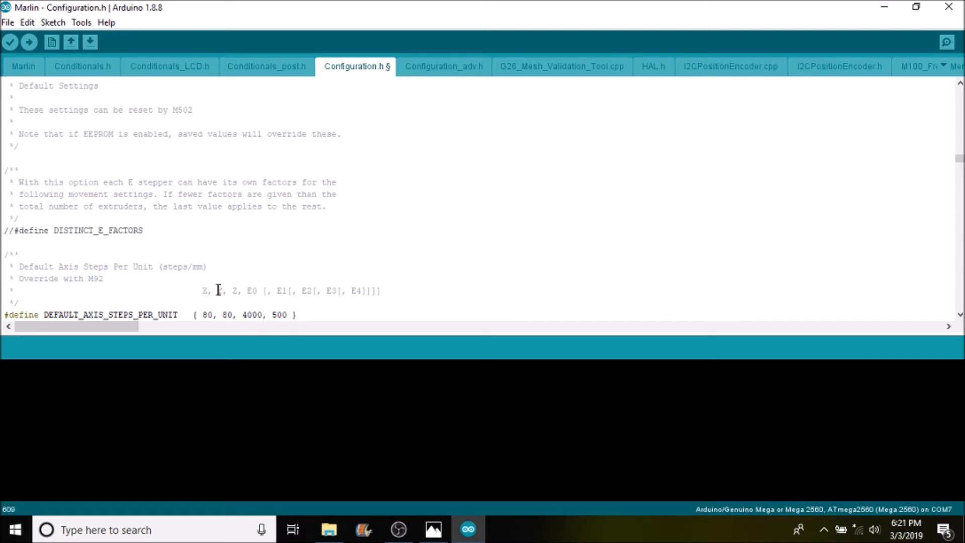
{"action": "double_click", "coordinate": [237, 290]}
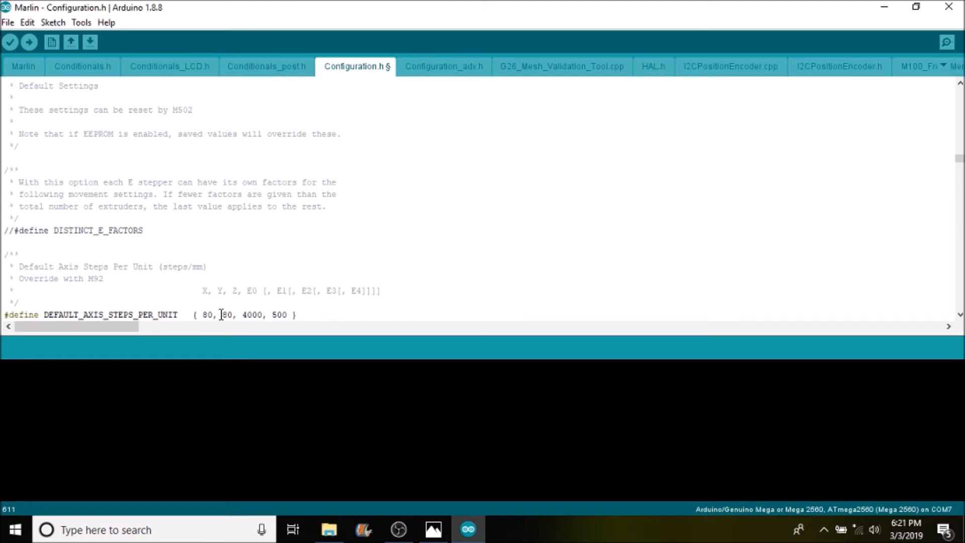
{"action": "type", "text": "160"}
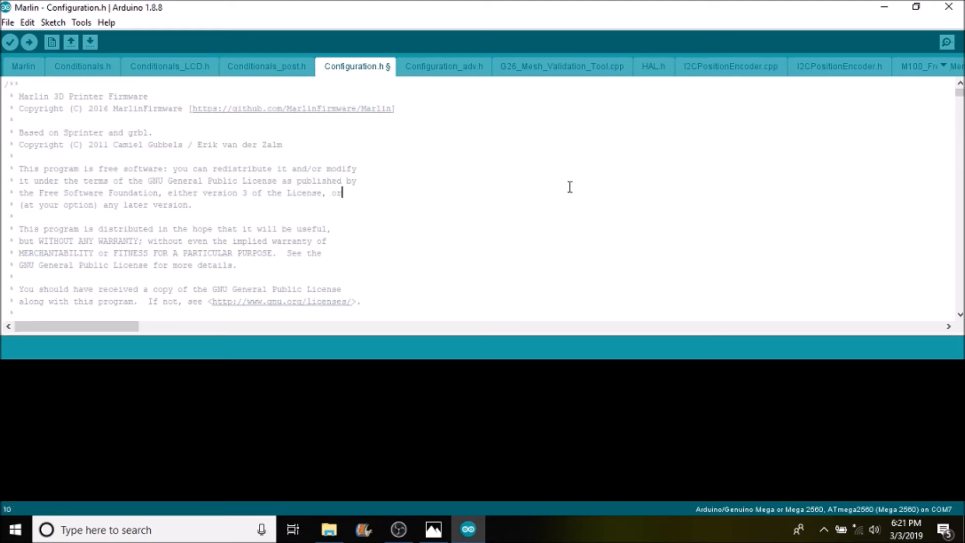
- Find X_DRIVER_TYPE with a drv882 search and change its A4988 value to DRV8825
{"action": "key", "text": "ctrl+f"}
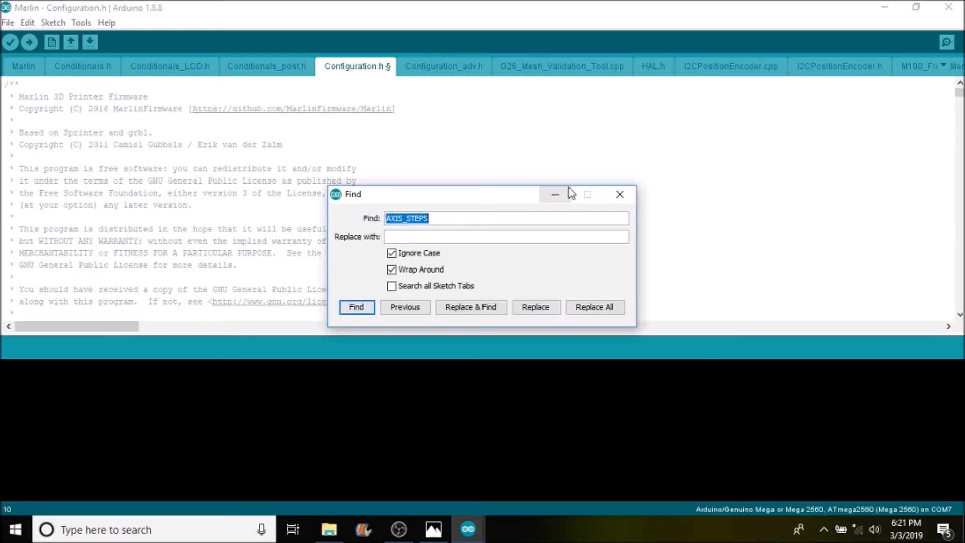
{"action": "type", "text": "drv882"}
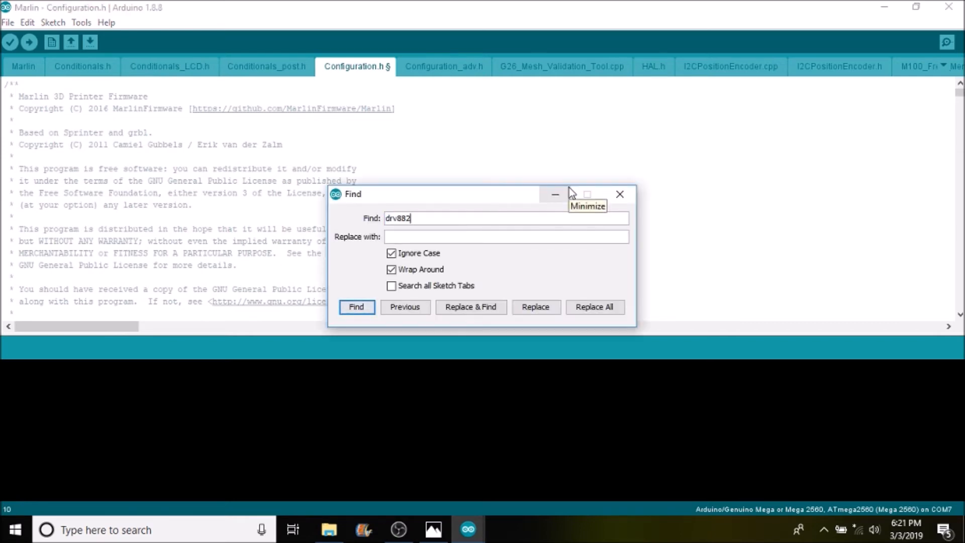
{"action": "left_click", "coordinate": [356, 307]}
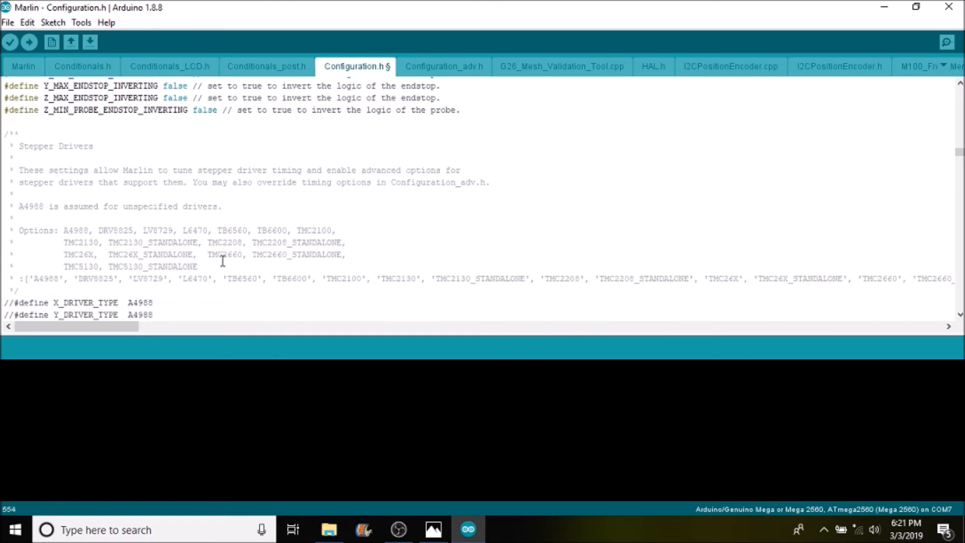
{"action": "left_click_drag", "start_coordinate": [58, 230], "coordinate": [197, 267]}
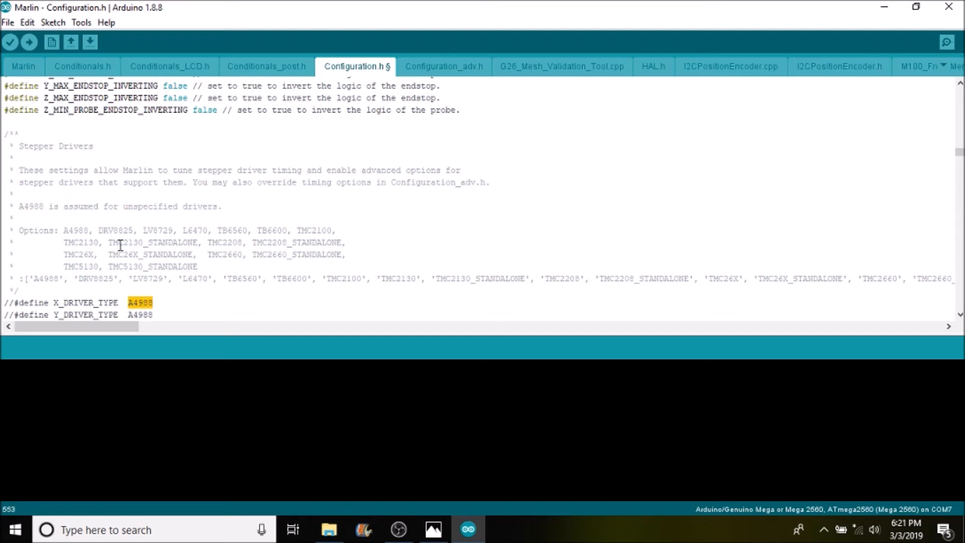
{"action": "mouse_move", "coordinate": [139, 245]}
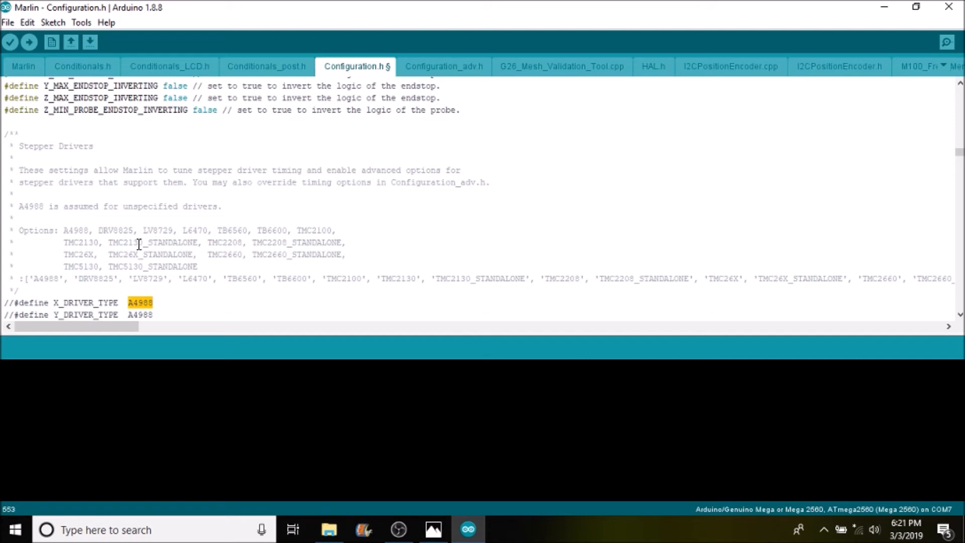
{"action": "type", "text": "DRV"}
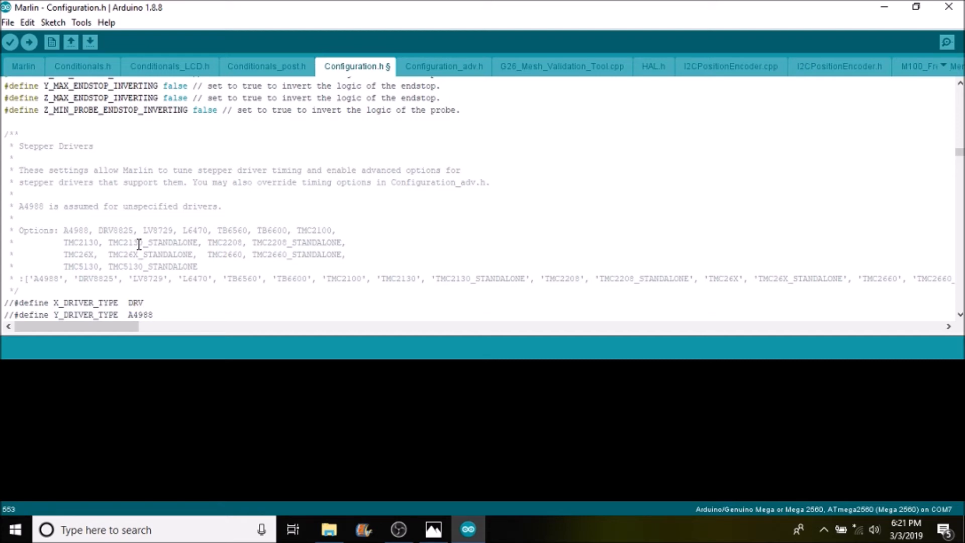
{"action": "type", "text": "8825"}
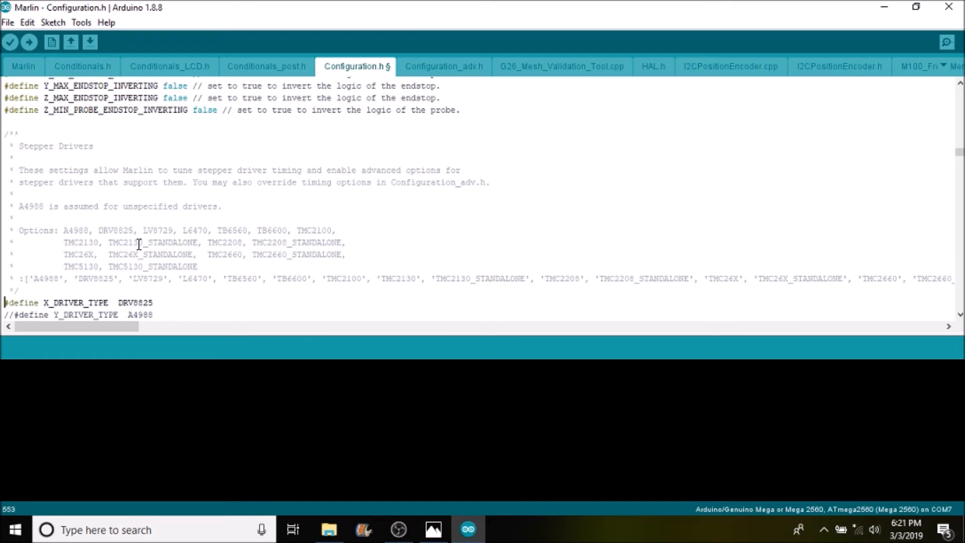
{"action": "mouse_move", "coordinate": [225, 327]}
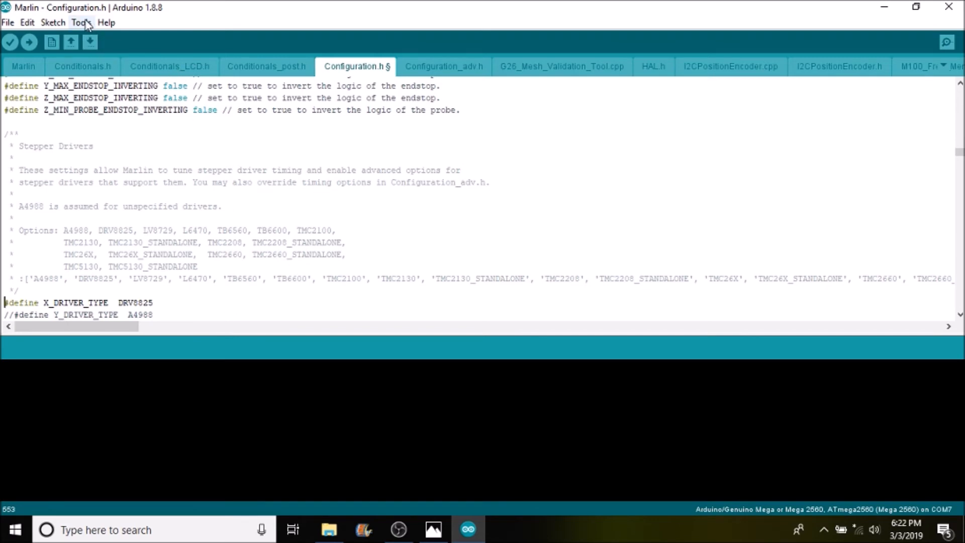
{"action": "left_click", "coordinate": [80, 22]}
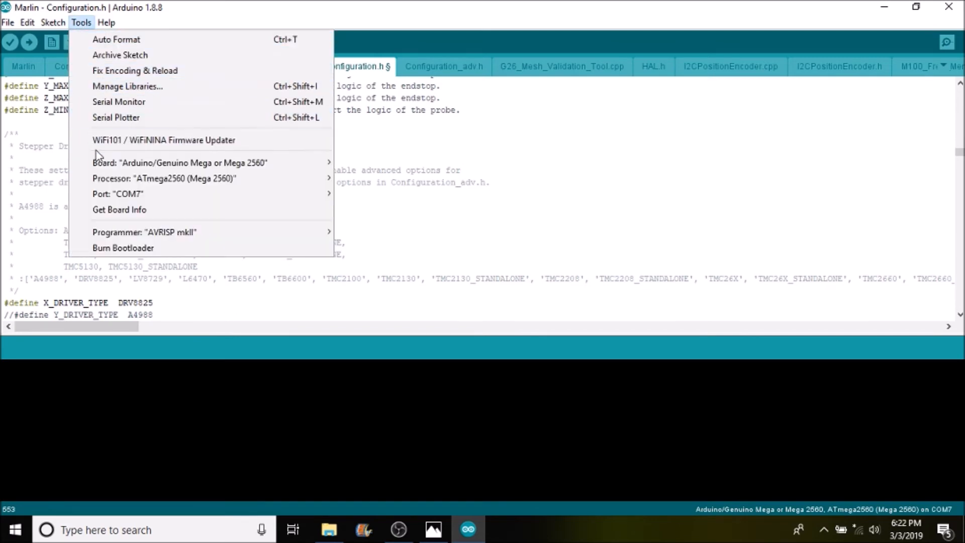